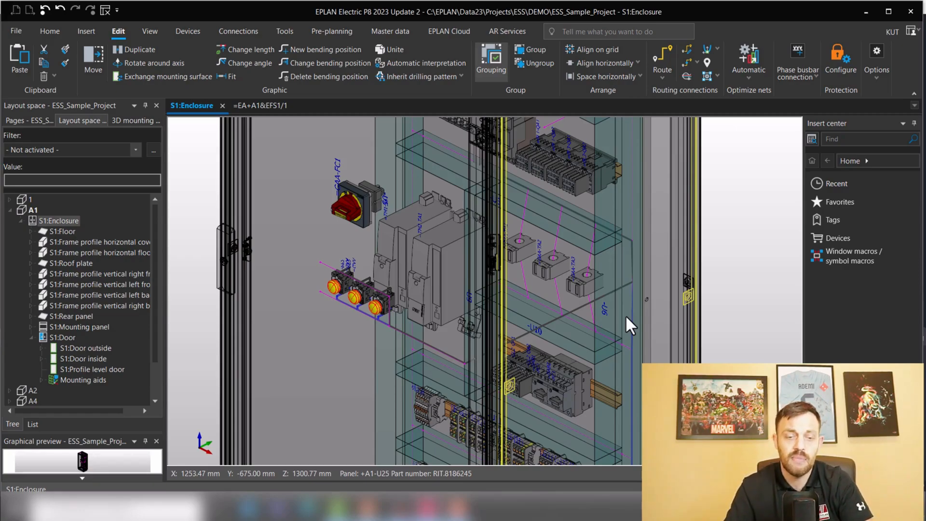
mouse_move(428, 413)
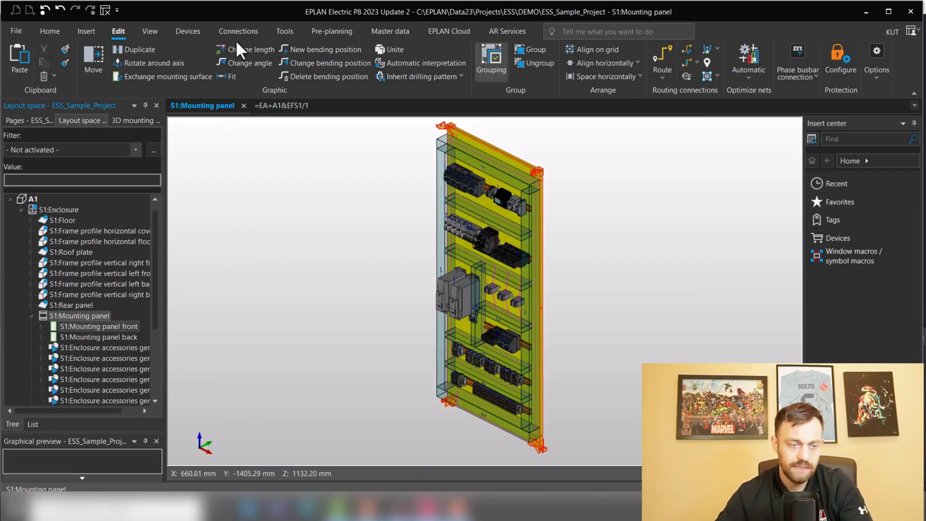
- Open the mounted device's part placement properties to show its ten-terminal connection point pattern
click(149, 32)
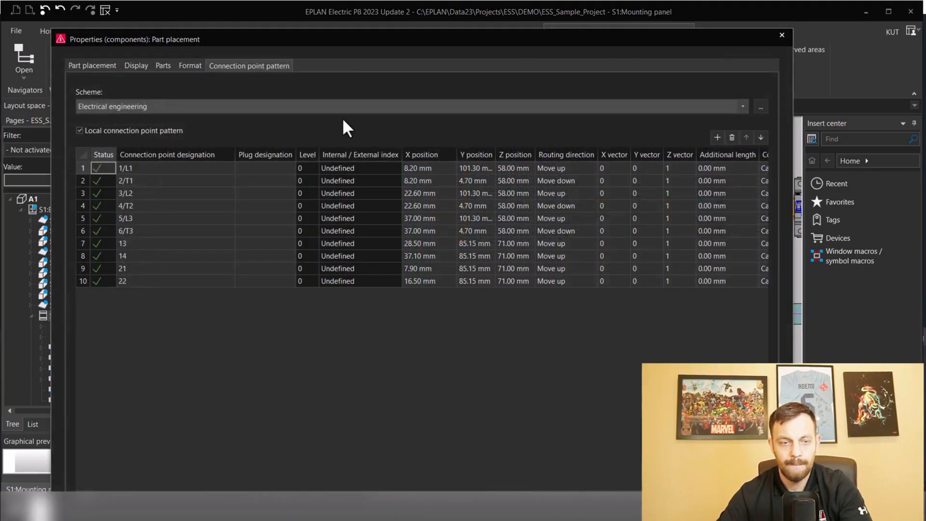
- Review the Additional length column, 0.00 mm for every terminal, then close the device properties
click(248, 65)
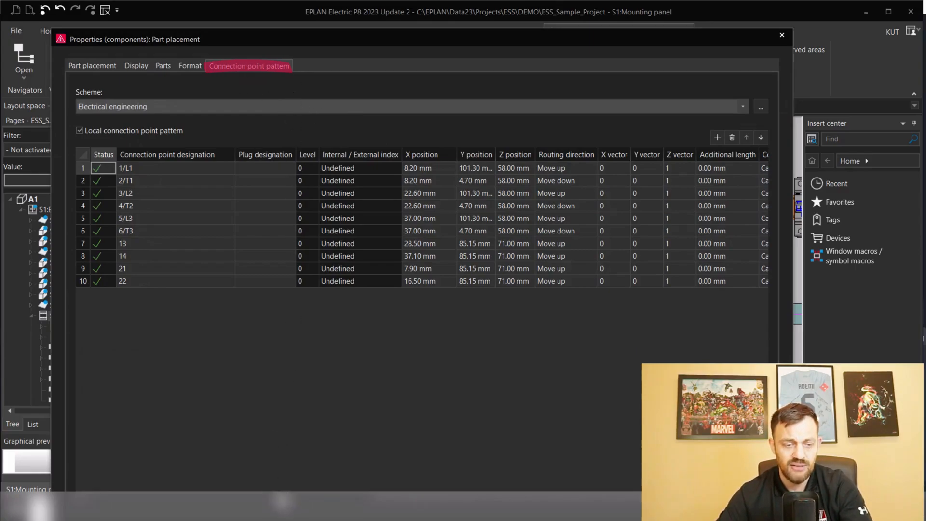
scroll(right, 3)
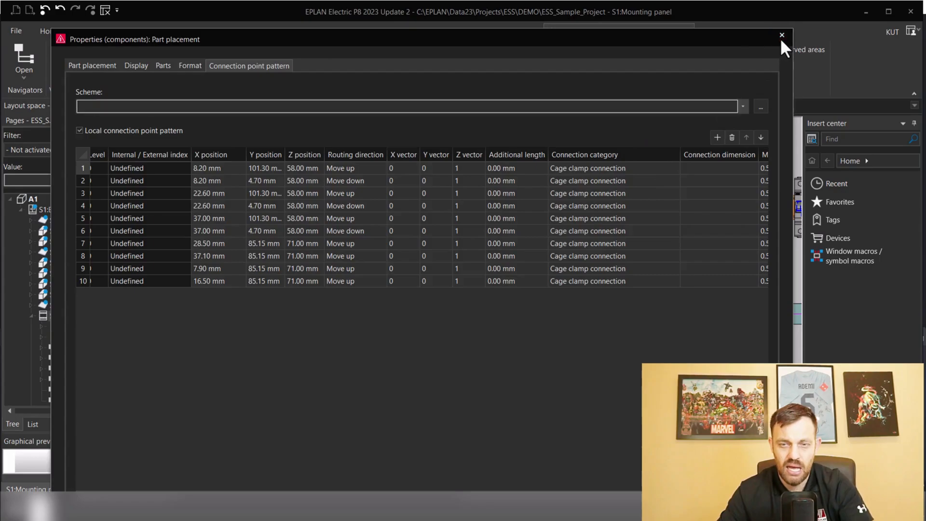
click(780, 35)
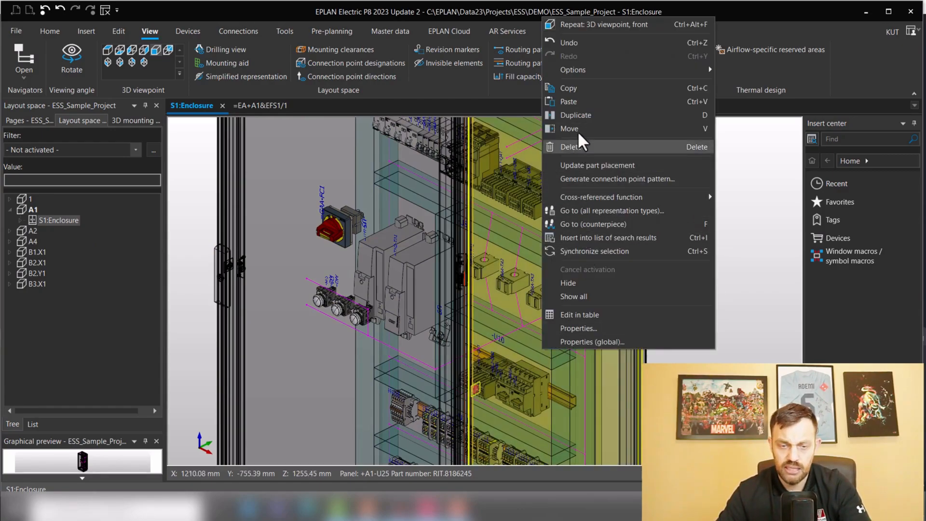
mouse_move(585, 288)
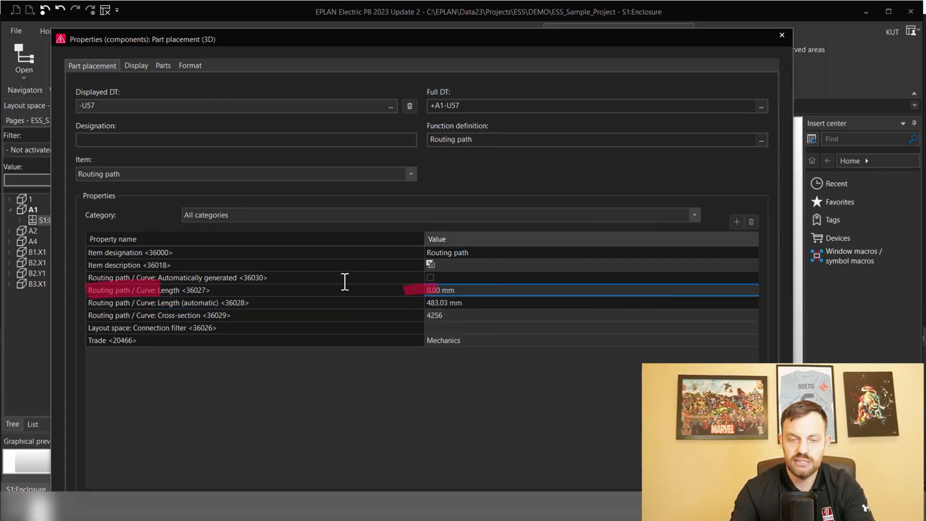
- Set routing path -U57's length to 600.00 mm and confirm
text(60)
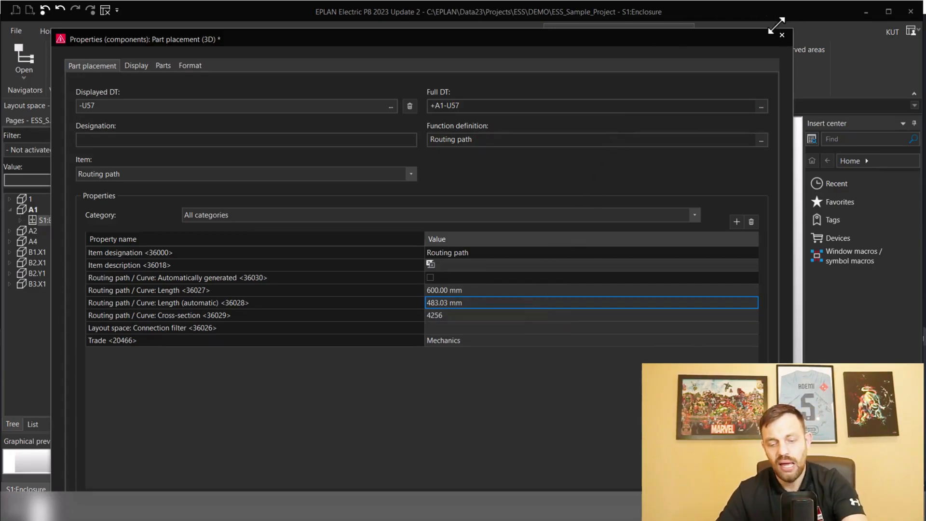
click(781, 35)
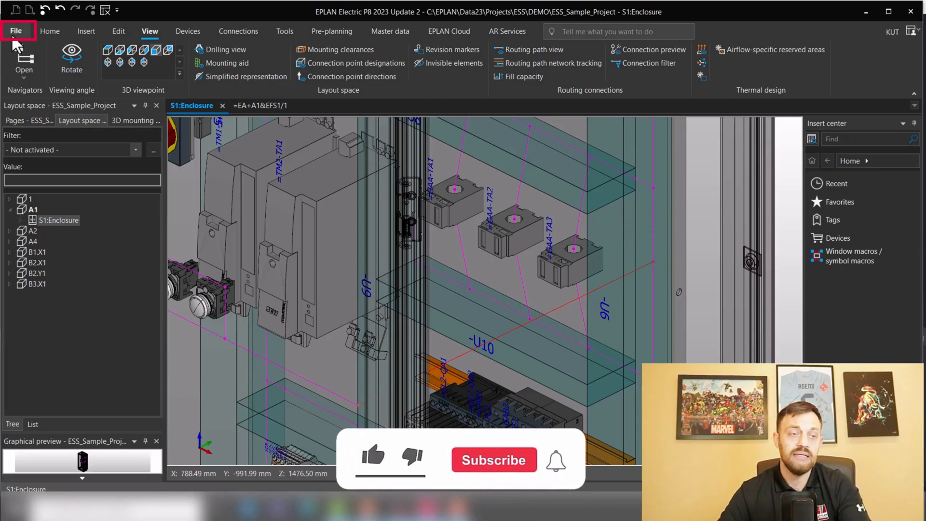
- Open File > Settings to reach the project's Routing connections branch
click(16, 31)
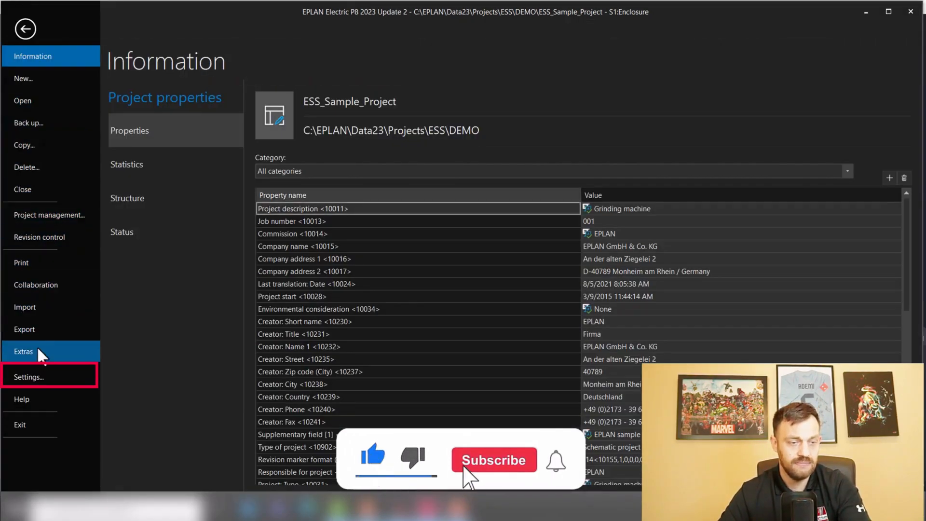
click(29, 377)
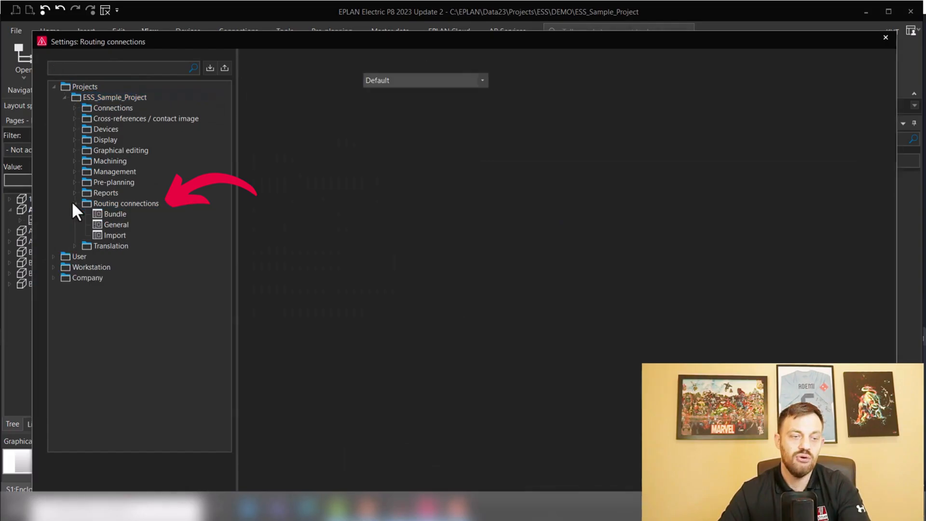
- Show the General routing connection settings' global extra lengths, all 0.00 mm
click(116, 224)
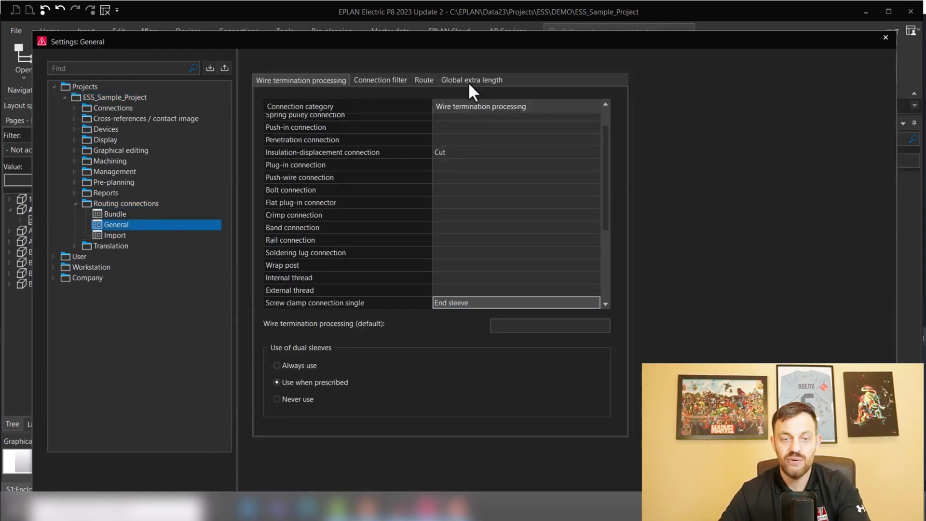
click(471, 79)
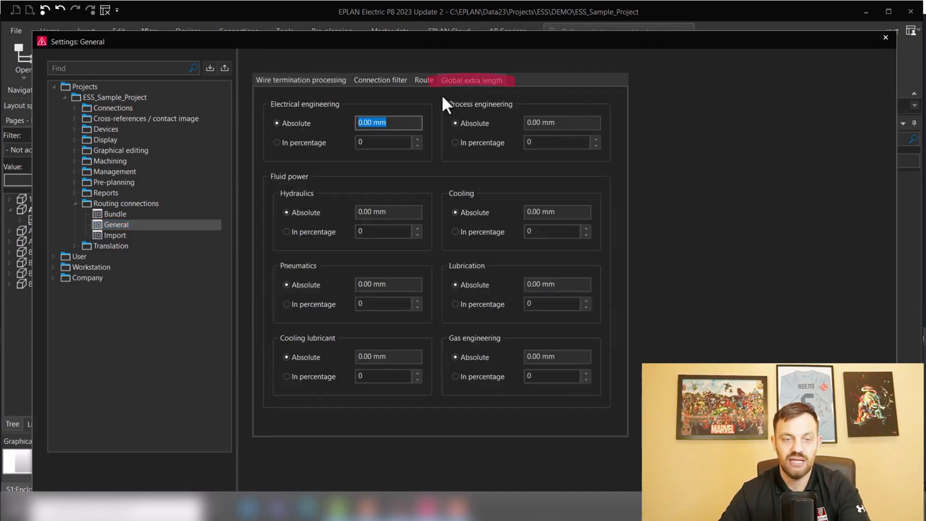